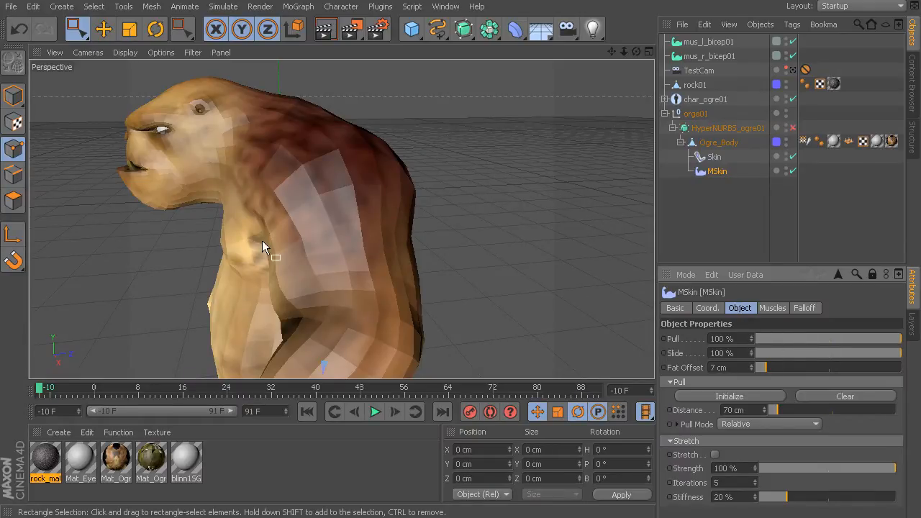
pyautogui.moveTo(319, 238)
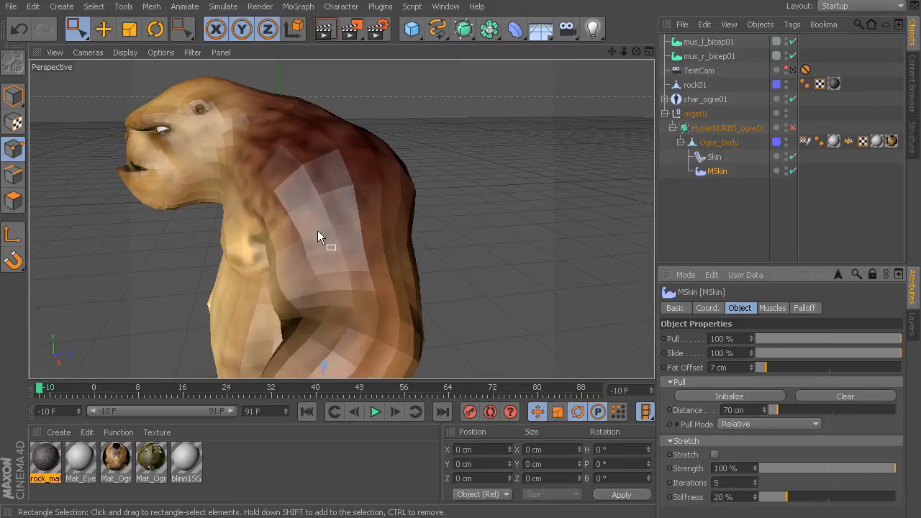
pyautogui.moveTo(326, 267)
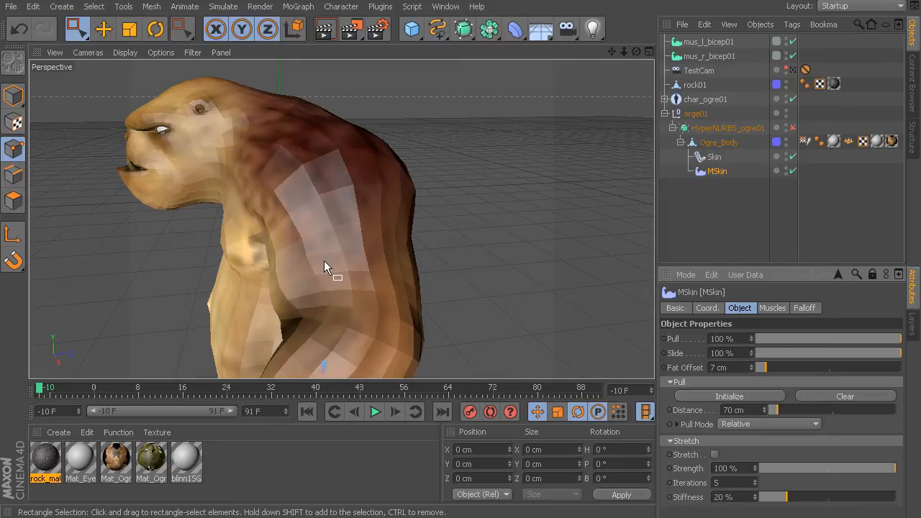
pyautogui.moveTo(806, 366)
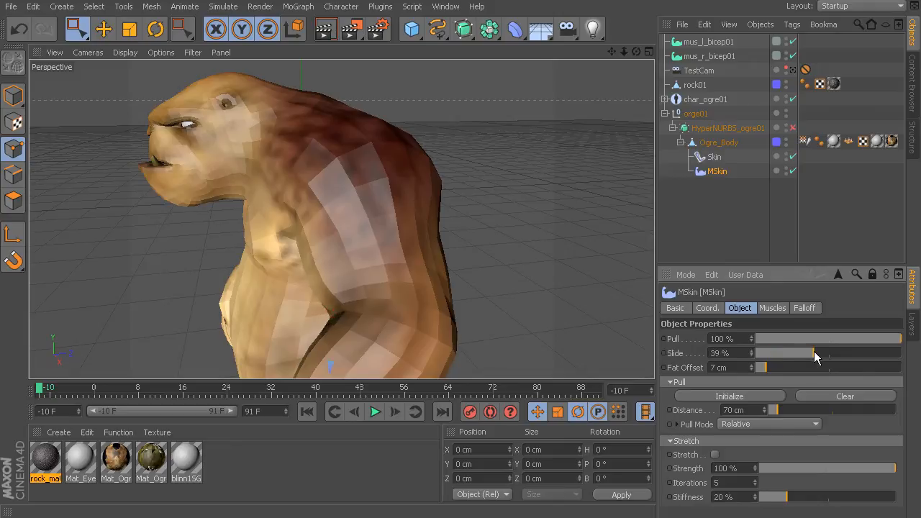
# Step: Drag Slide down to about 23%, return it to 100%, and leave Fat Offset at 7 cm
pyautogui.moveTo(813, 352); pyautogui.dragTo(806, 353)
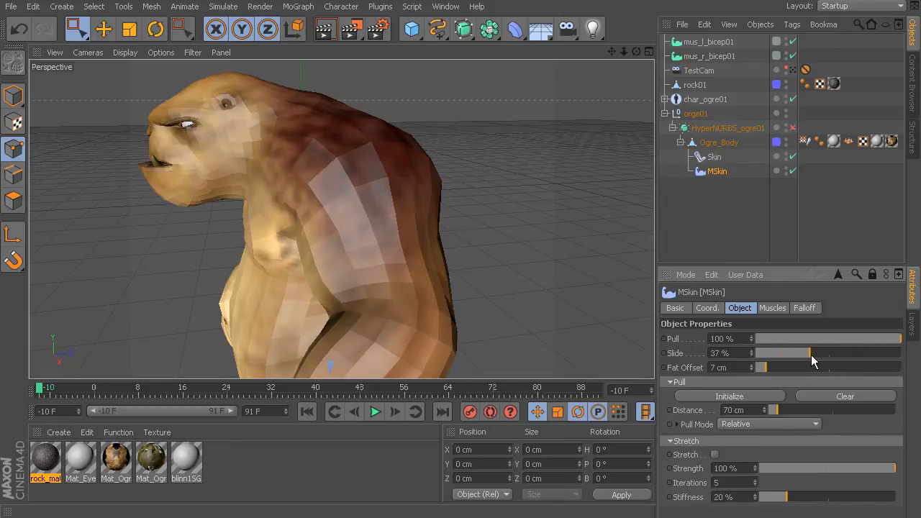
pyautogui.moveTo(808, 353); pyautogui.dragTo(792, 352)
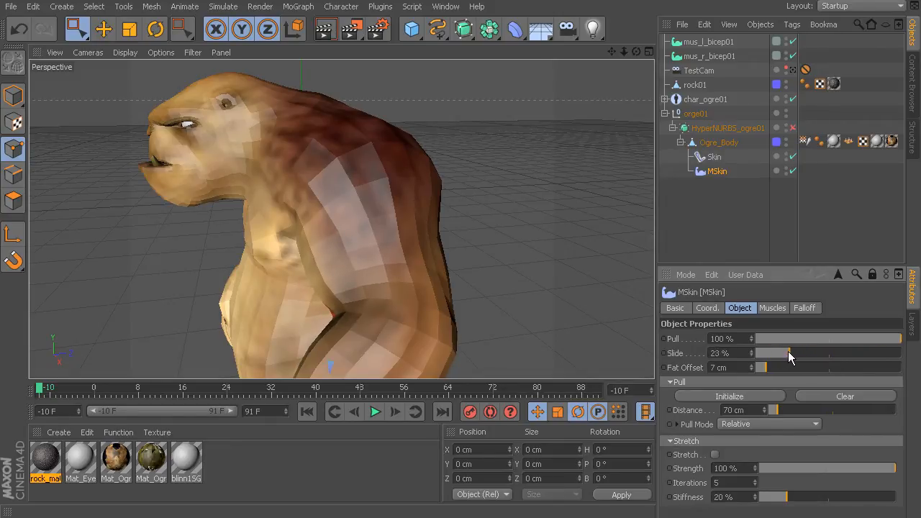
pyautogui.moveTo(775, 352); pyautogui.dragTo(899, 352)
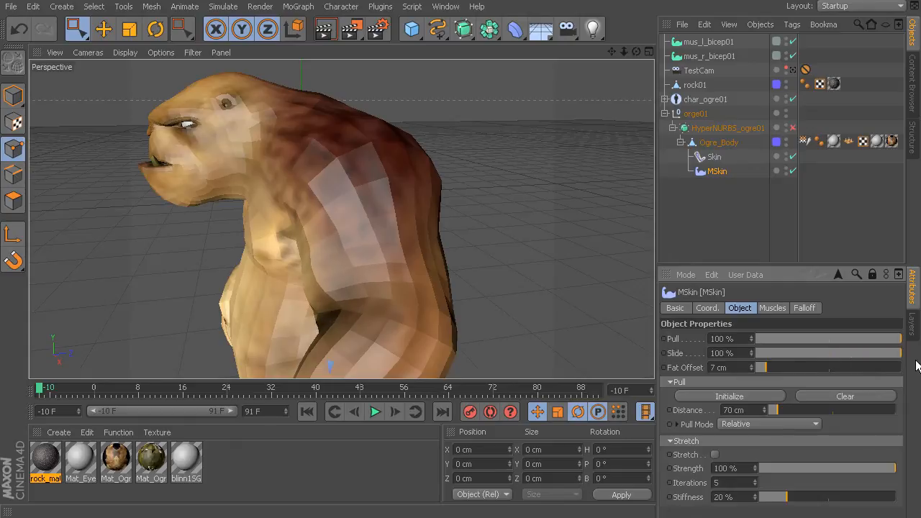
pyautogui.moveTo(360, 276)
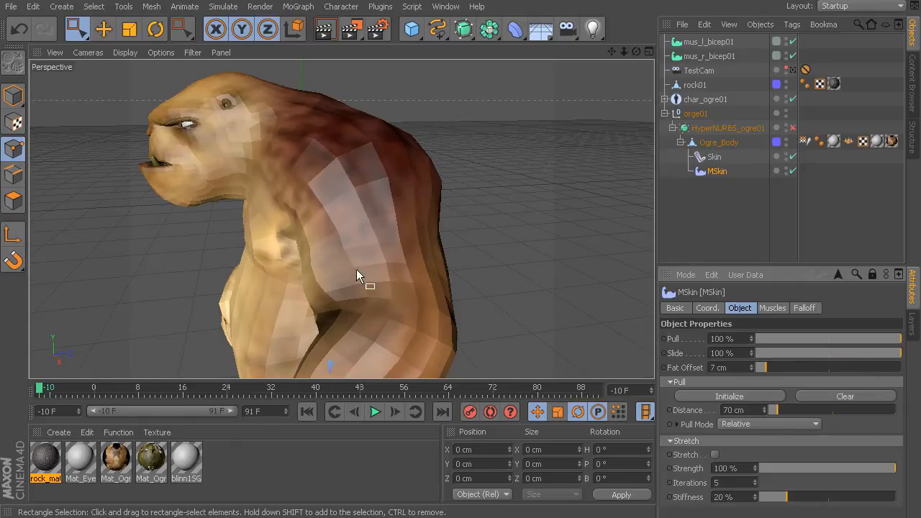
pyautogui.moveTo(334, 276)
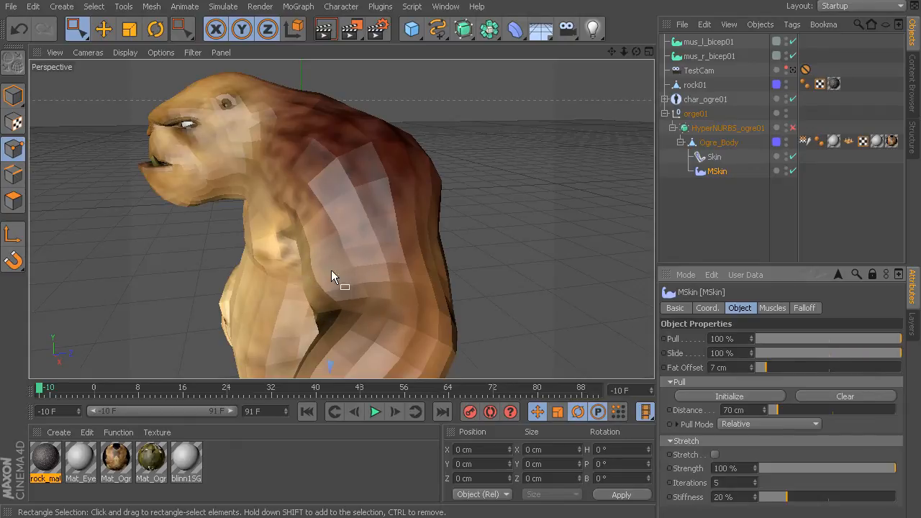
pyautogui.moveTo(317, 273)
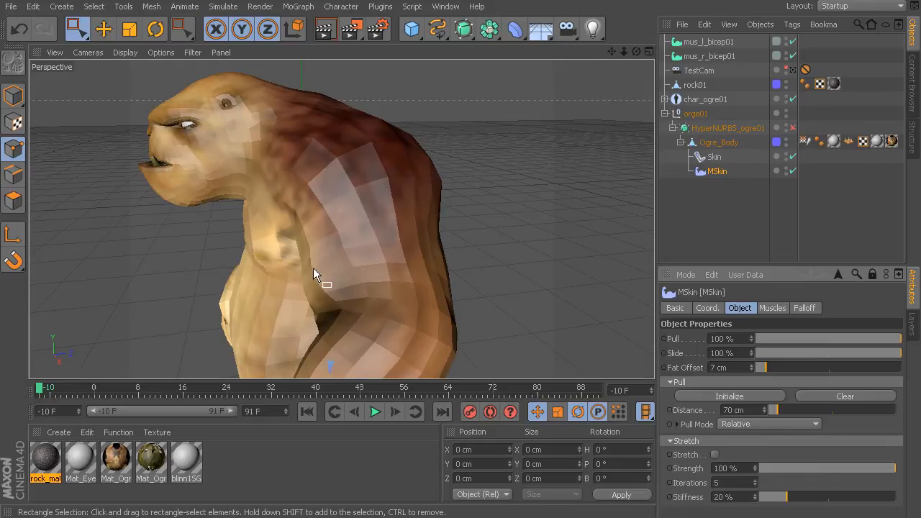
pyautogui.moveTo(339, 305)
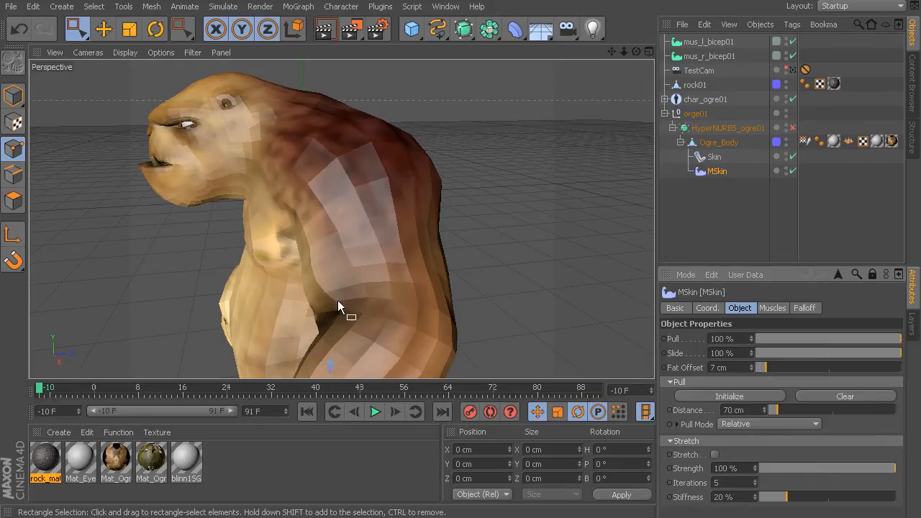
pyautogui.moveTo(338, 297)
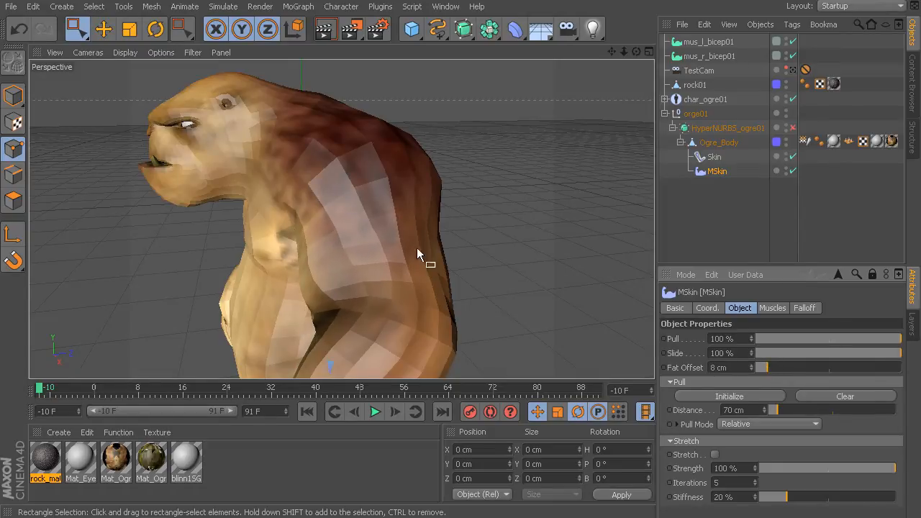
pyautogui.moveTo(372, 269)
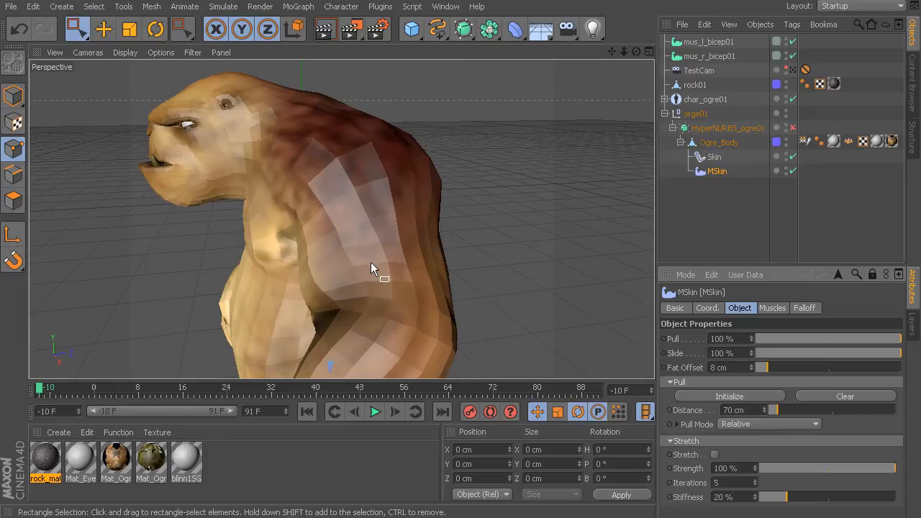
pyautogui.moveTo(367, 242)
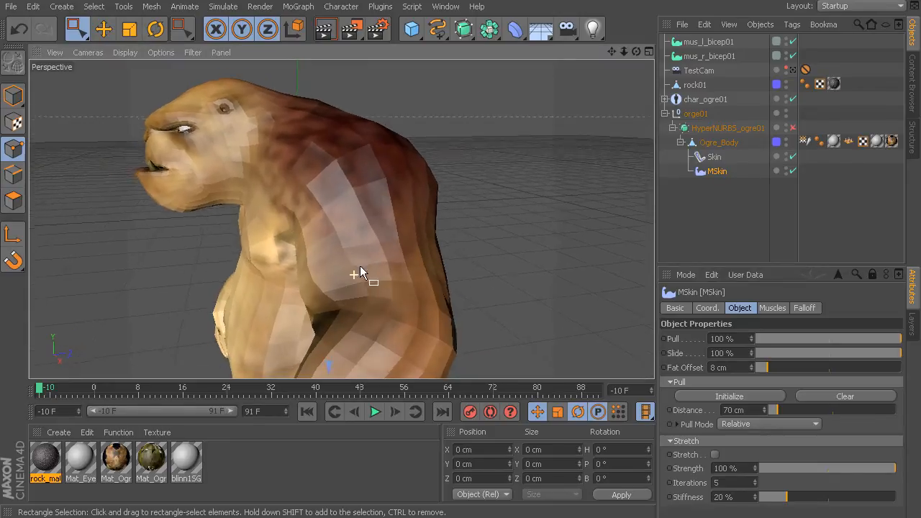
pyautogui.moveTo(766, 369); pyautogui.dragTo(759, 369)
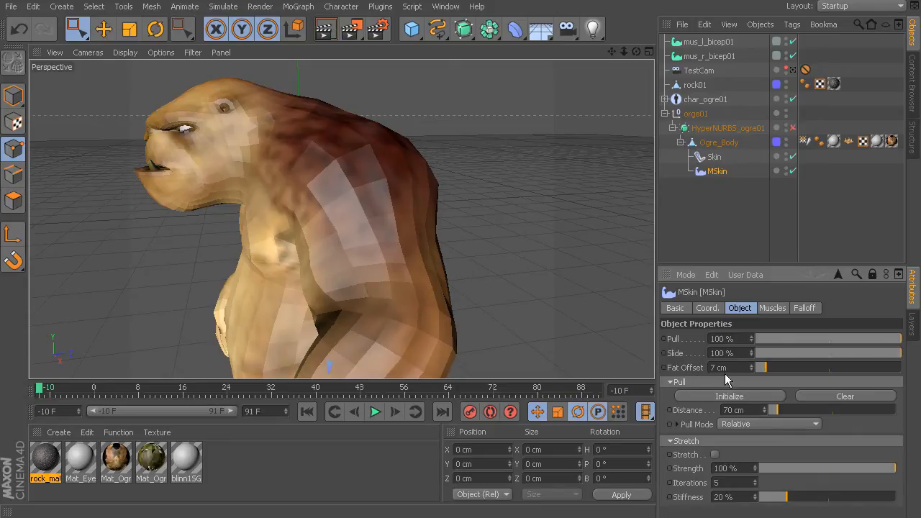
pyautogui.moveTo(702, 400)
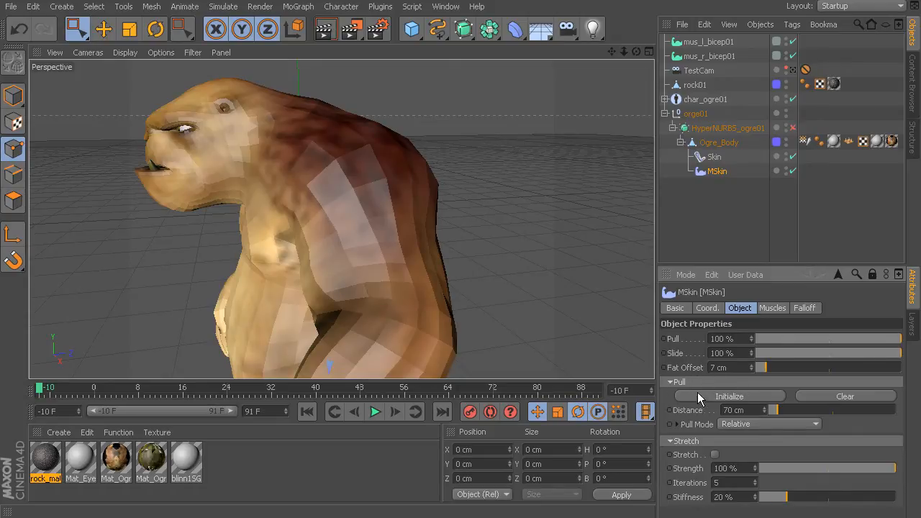
pyautogui.moveTo(279, 273)
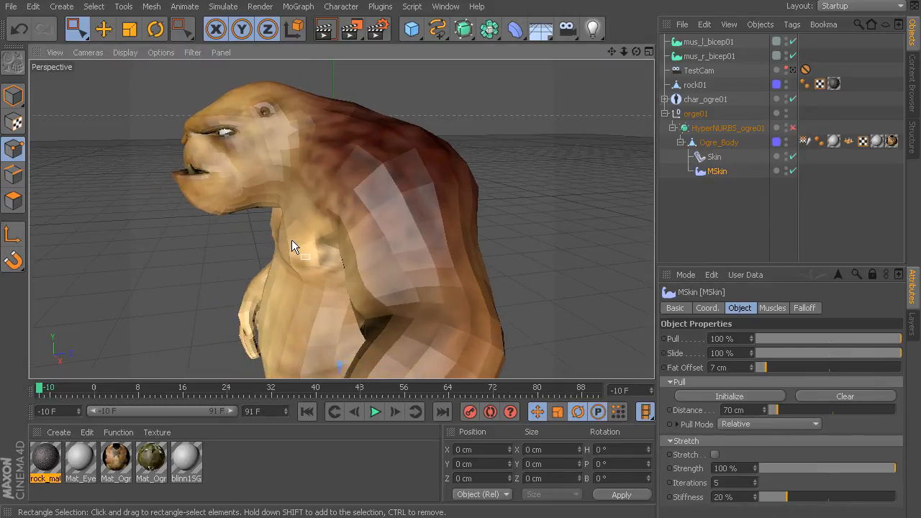
pyautogui.moveTo(344, 264)
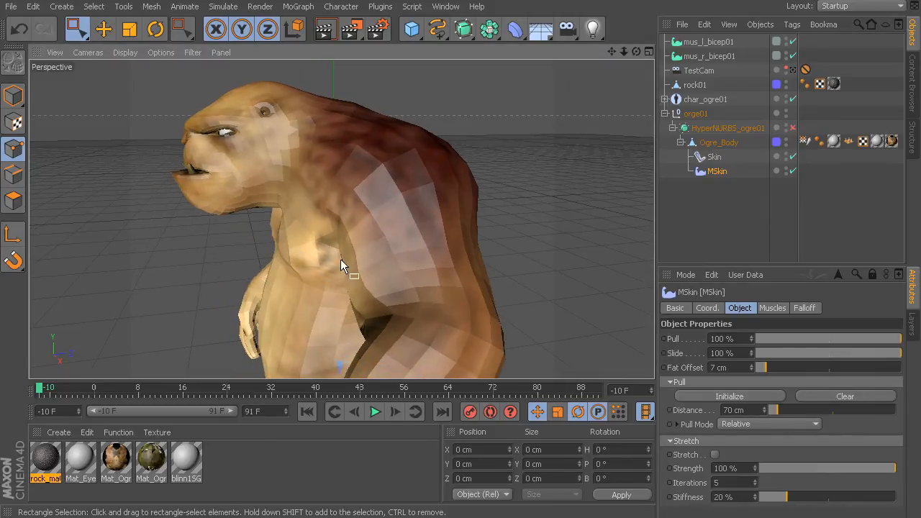
pyautogui.moveTo(446, 295)
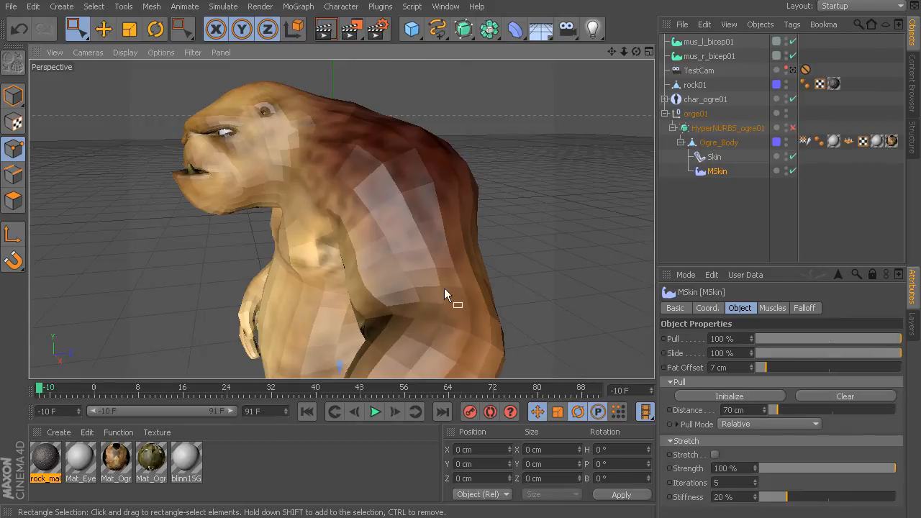
# Step: Initialize and then clear the stored Pull state on the MSkin
pyautogui.click(845, 396)
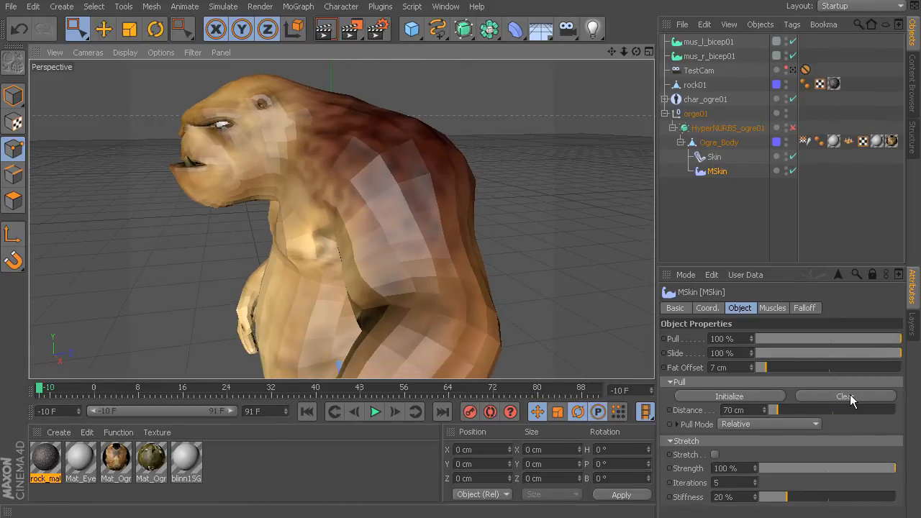
pyautogui.click(846, 397)
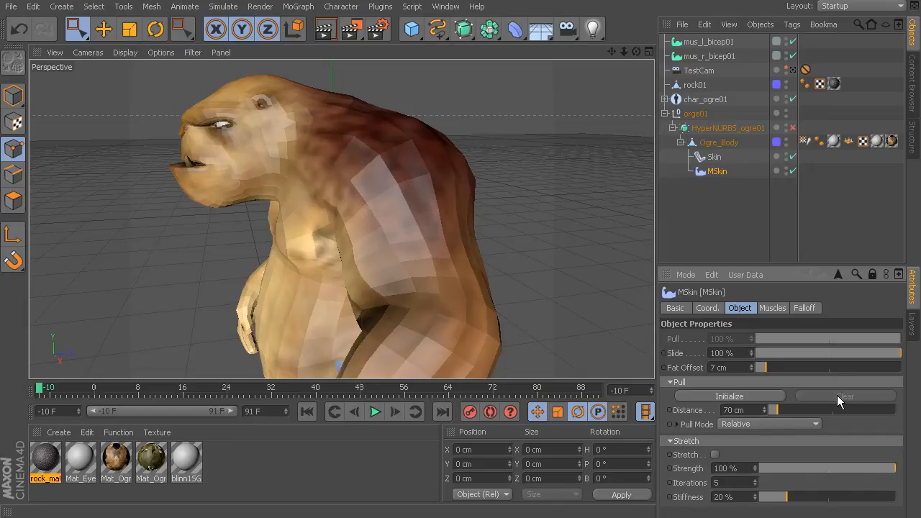
pyautogui.moveTo(722, 400)
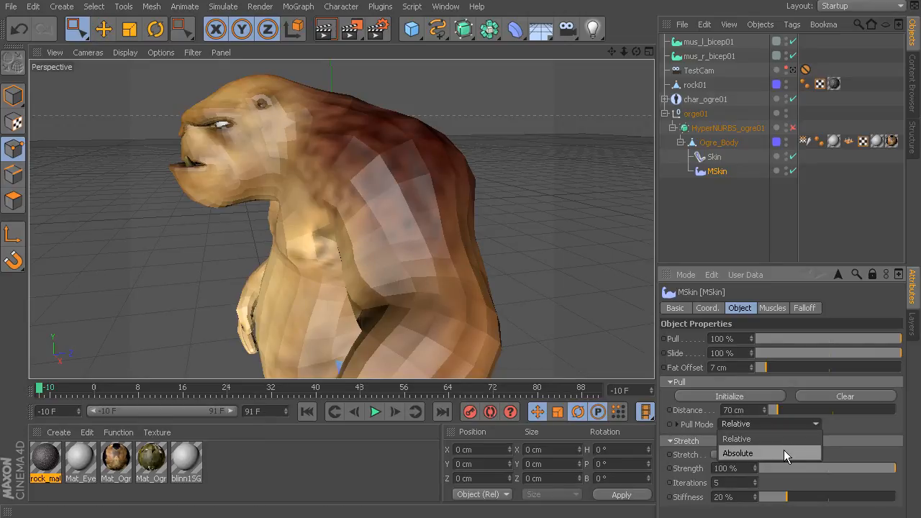
# Step: Orbit and zoom toward the ogre's chest and arm to inspect the skin deformation
pyautogui.click(735, 437)
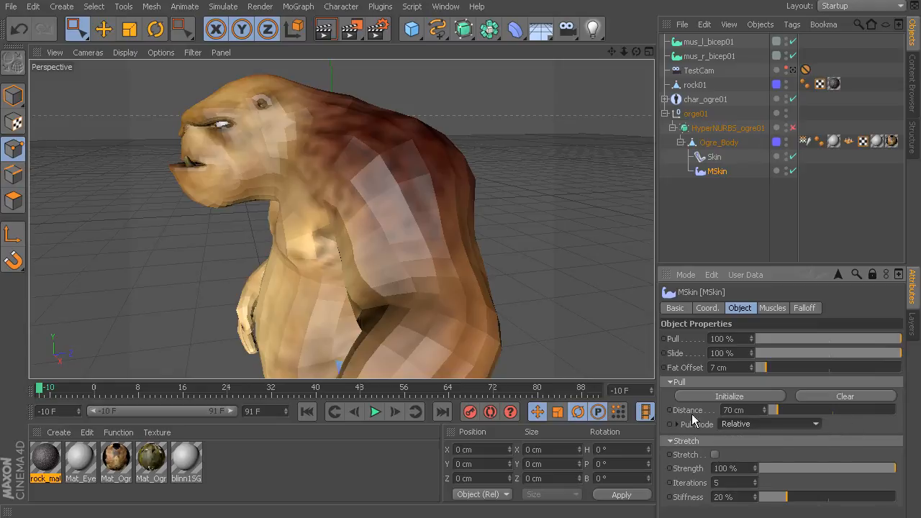
pyautogui.moveTo(757, 430)
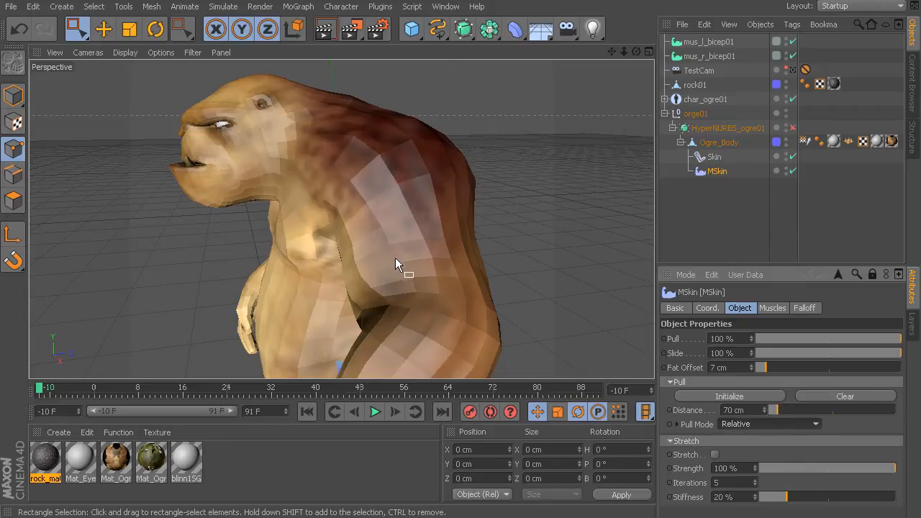
pyautogui.moveTo(389, 246)
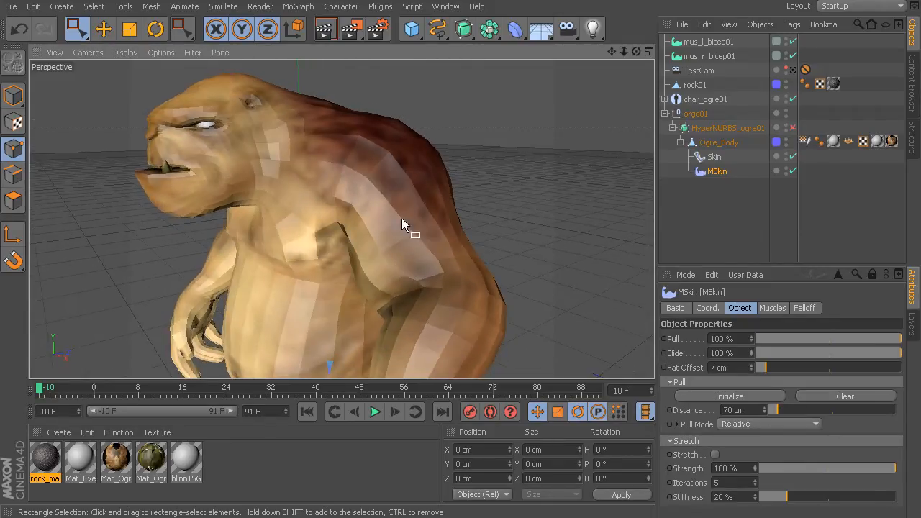
pyautogui.moveTo(403, 227); pyautogui.dragTo(319, 287)
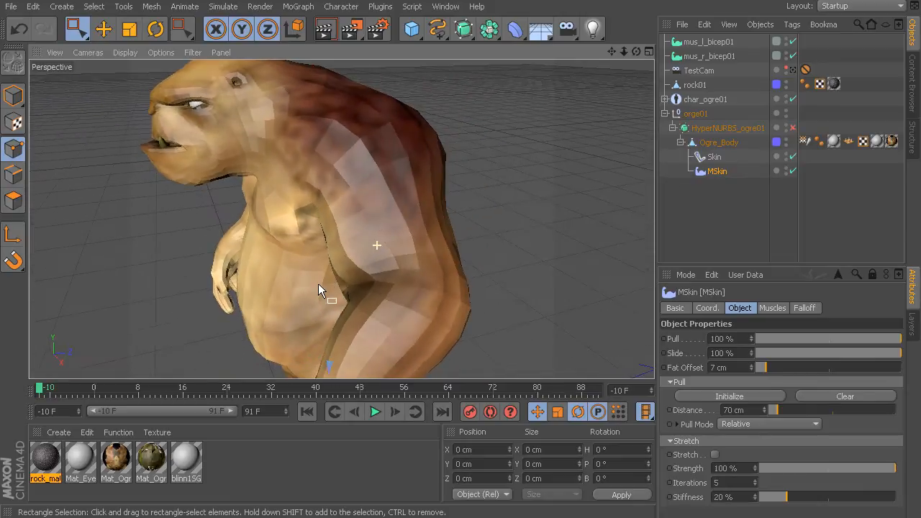
pyautogui.moveTo(319, 291); pyautogui.dragTo(409, 258)
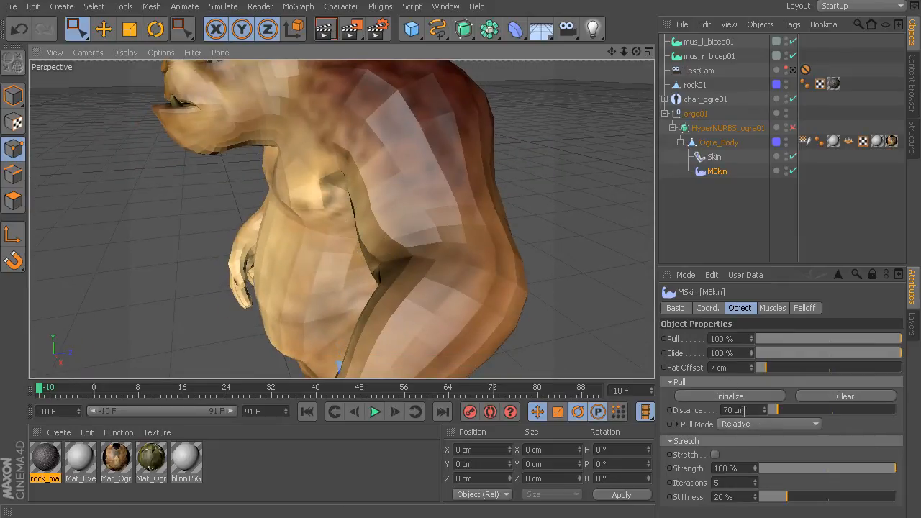
pyautogui.moveTo(744, 423)
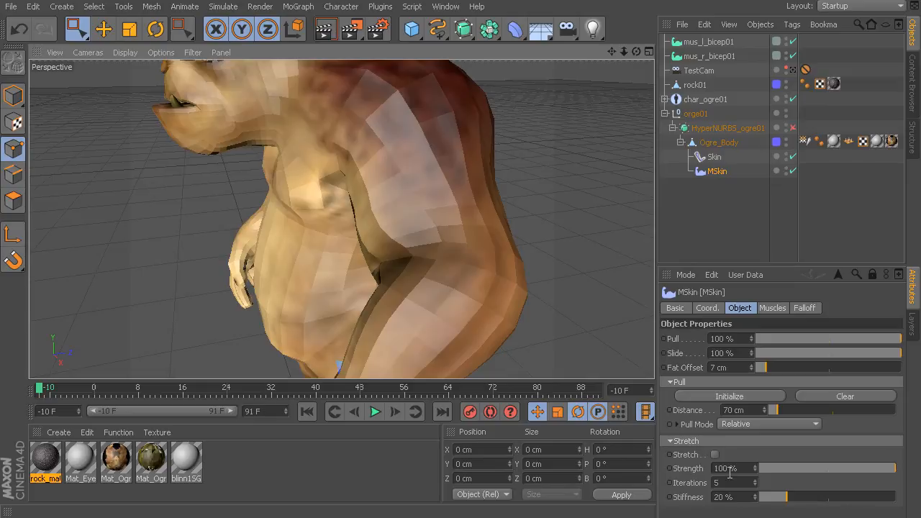
pyautogui.moveTo(731, 461)
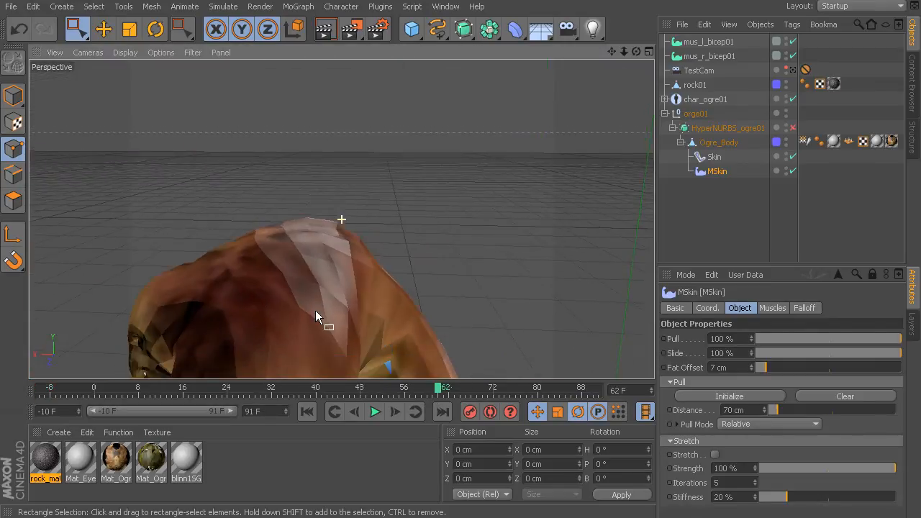
# Step: Enable Stretch, raise its iterations, and check the underarm from several angles
pyautogui.moveTo(439, 388); pyautogui.dragTo(449, 389)
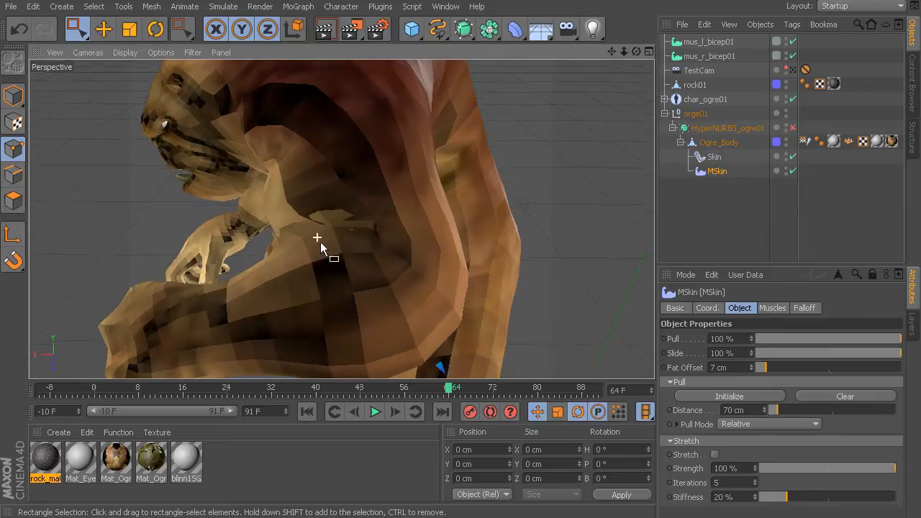
pyautogui.moveTo(316, 237); pyautogui.dragTo(346, 271)
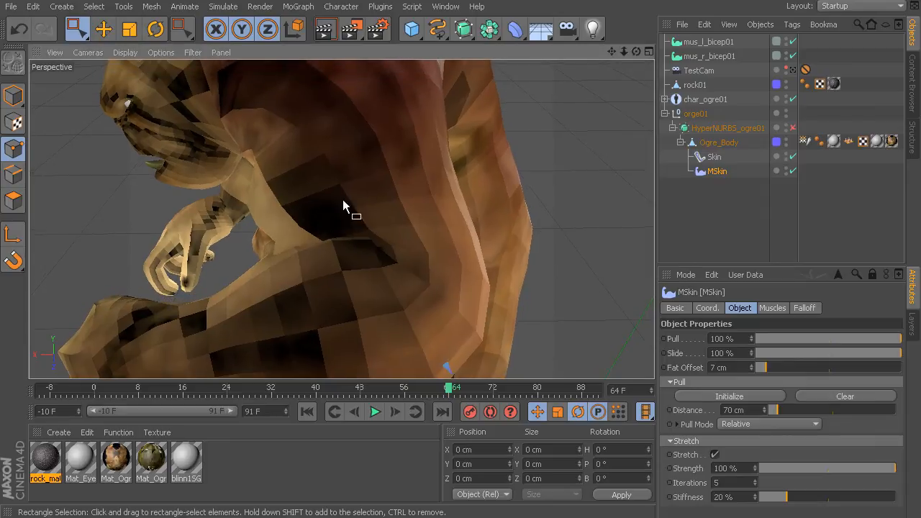
pyautogui.moveTo(277, 252)
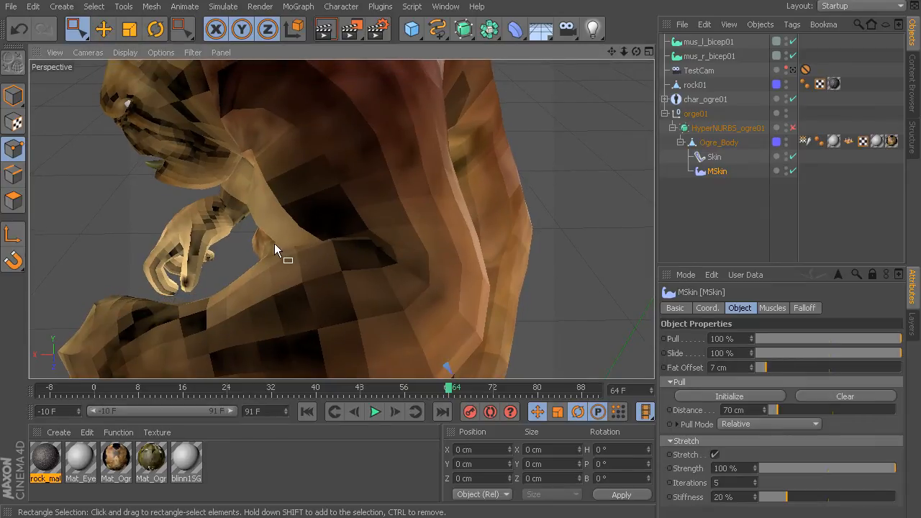
pyautogui.moveTo(266, 237)
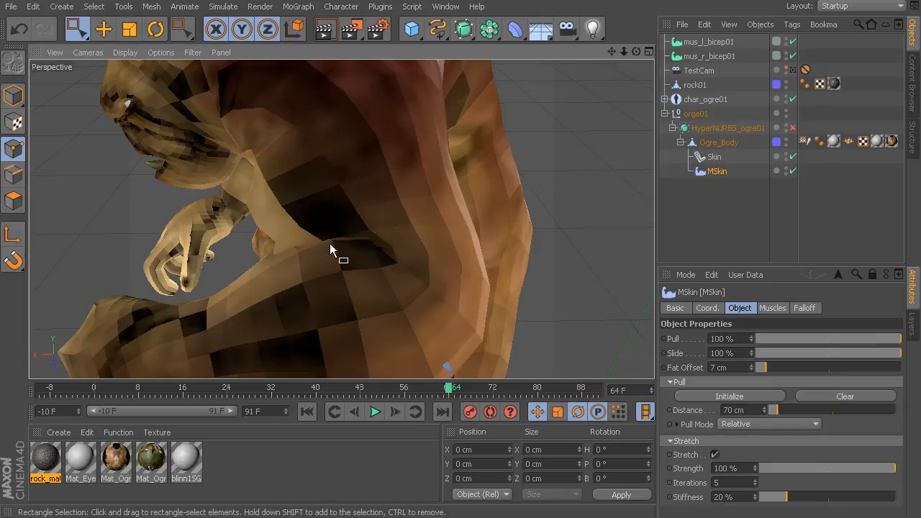
pyautogui.moveTo(823, 467); pyautogui.dragTo(798, 468)
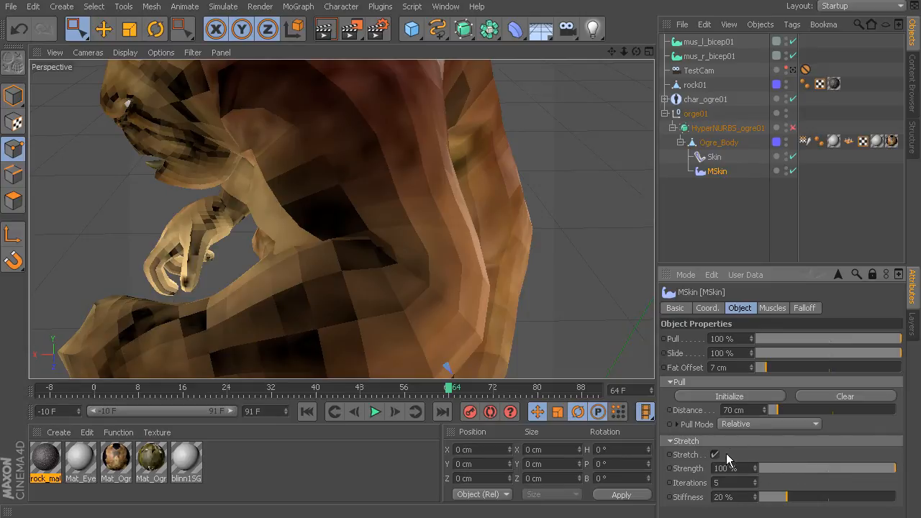
pyautogui.click(715, 454)
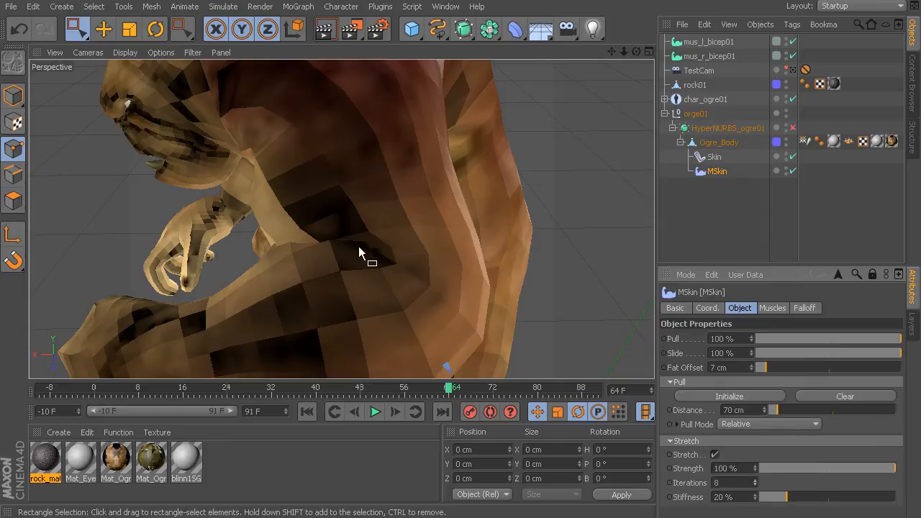
pyautogui.moveTo(360, 252); pyautogui.dragTo(360, 239)
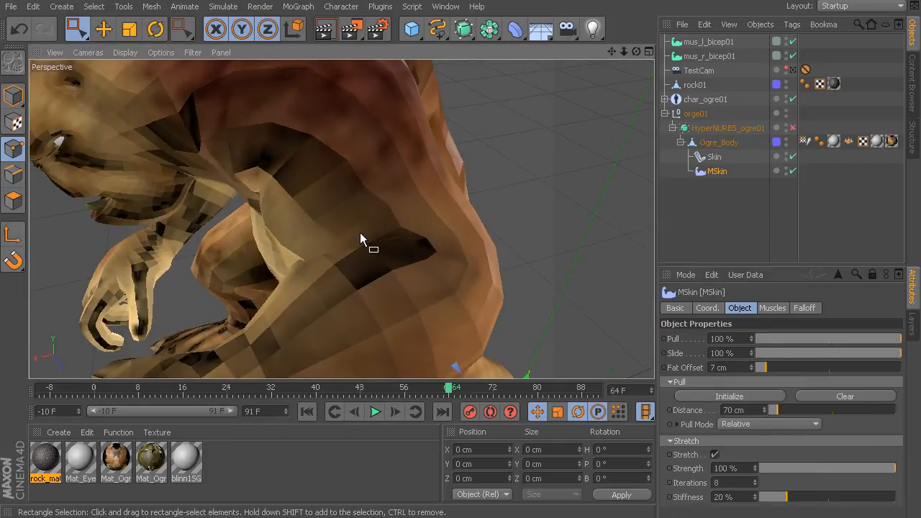
pyautogui.moveTo(360, 233)
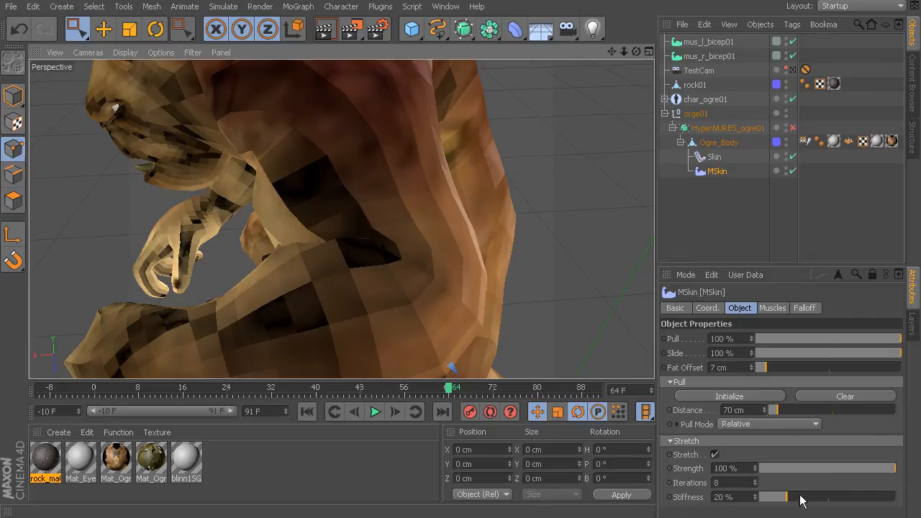
pyautogui.moveTo(754, 490)
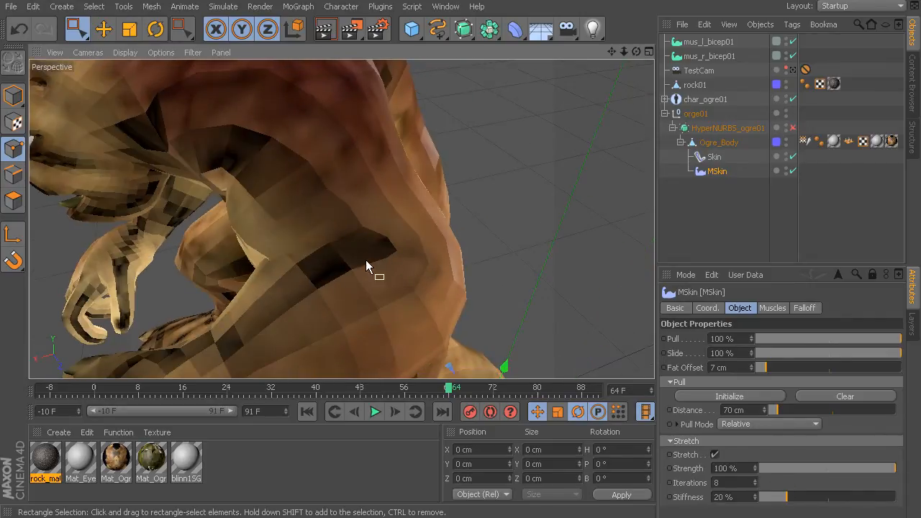
pyautogui.moveTo(330, 259)
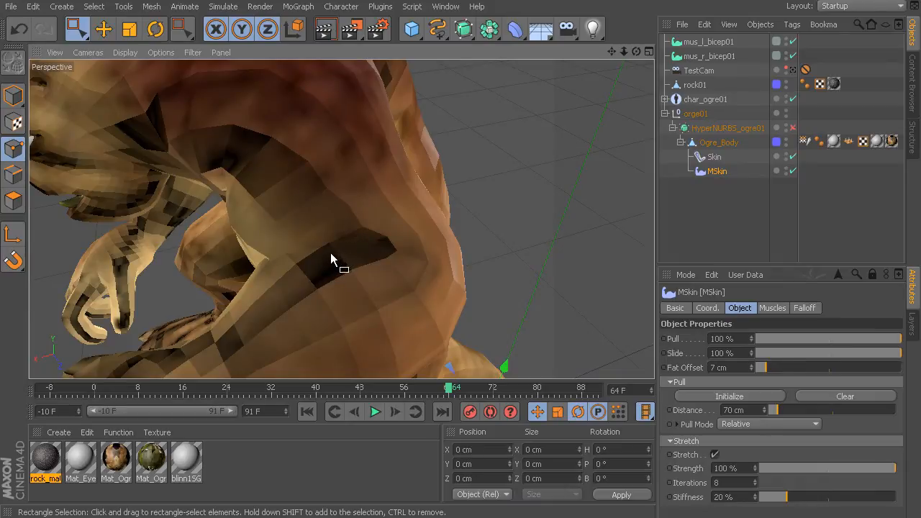
pyautogui.moveTo(354, 209)
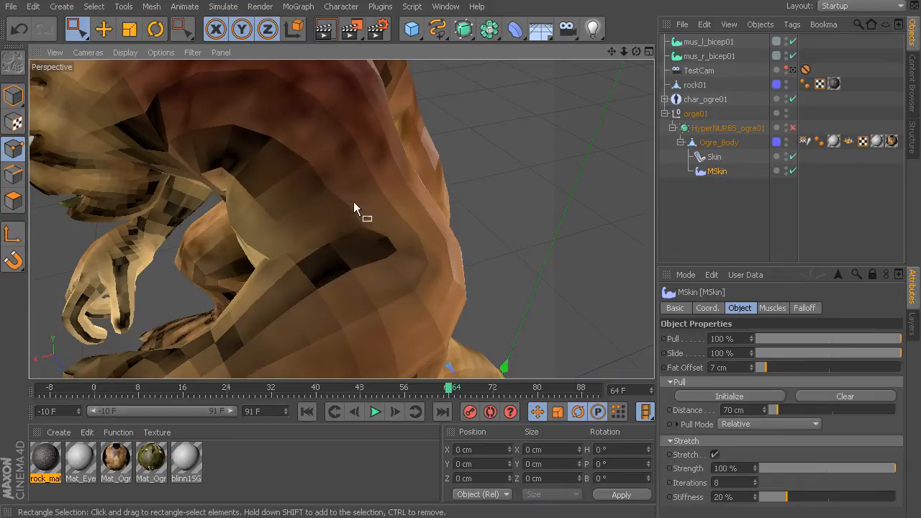
pyautogui.moveTo(702, 448)
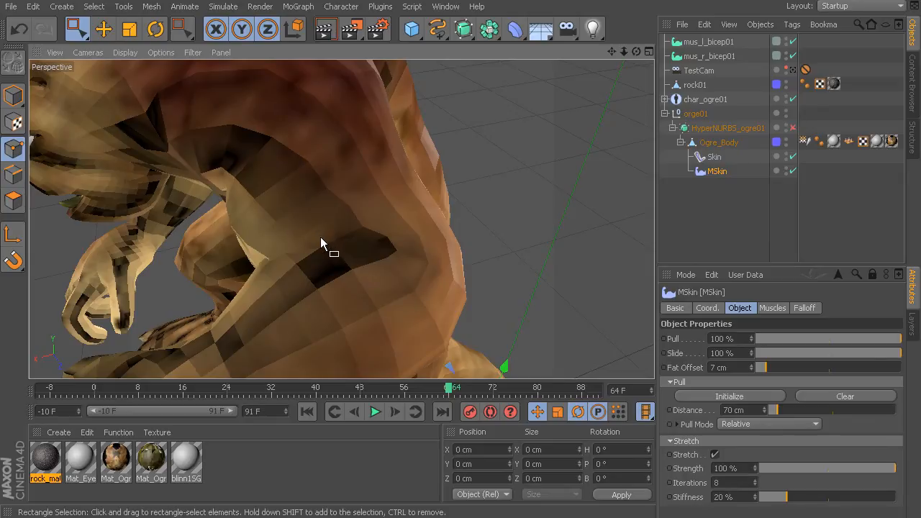
pyautogui.moveTo(323, 243); pyautogui.dragTo(362, 179)
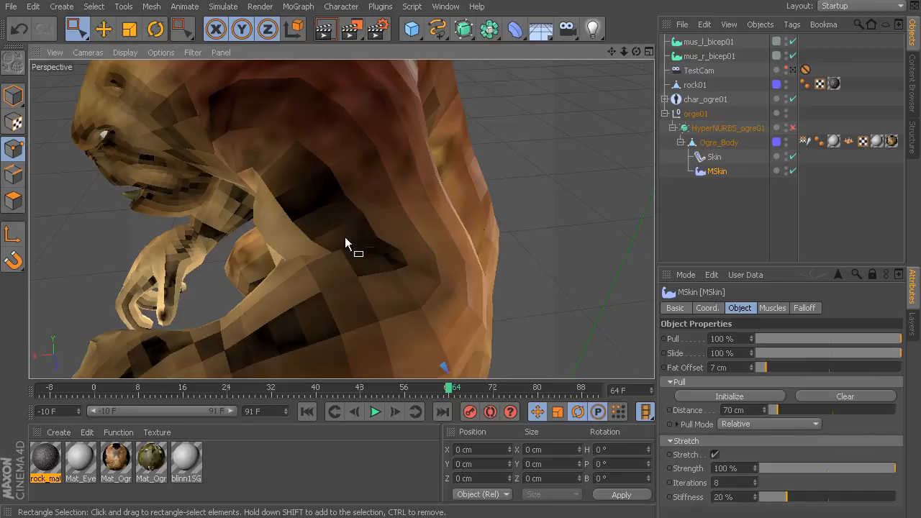
pyautogui.moveTo(346, 241); pyautogui.dragTo(345, 256)
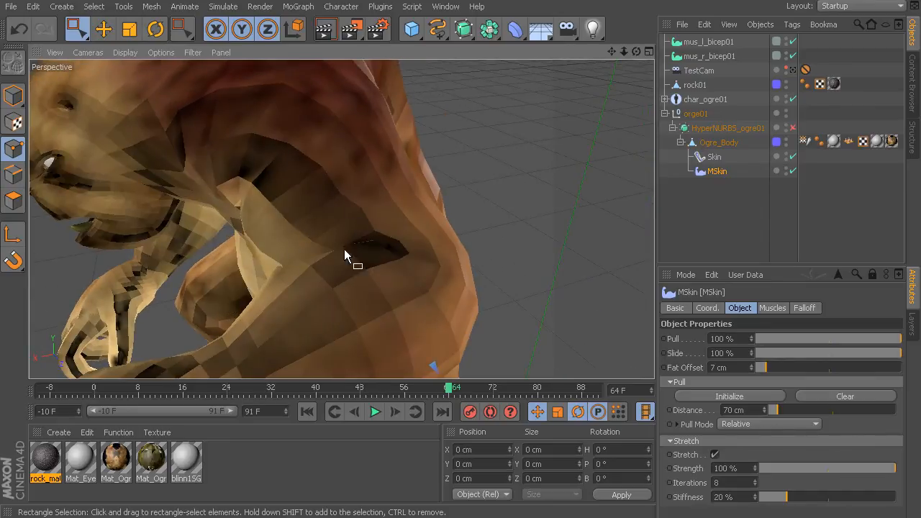
pyautogui.moveTo(333, 241)
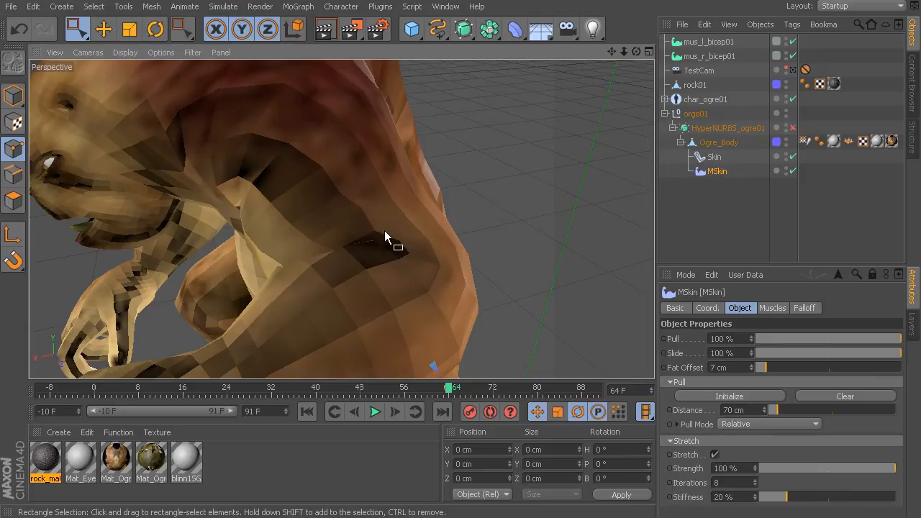
pyautogui.moveTo(463, 266)
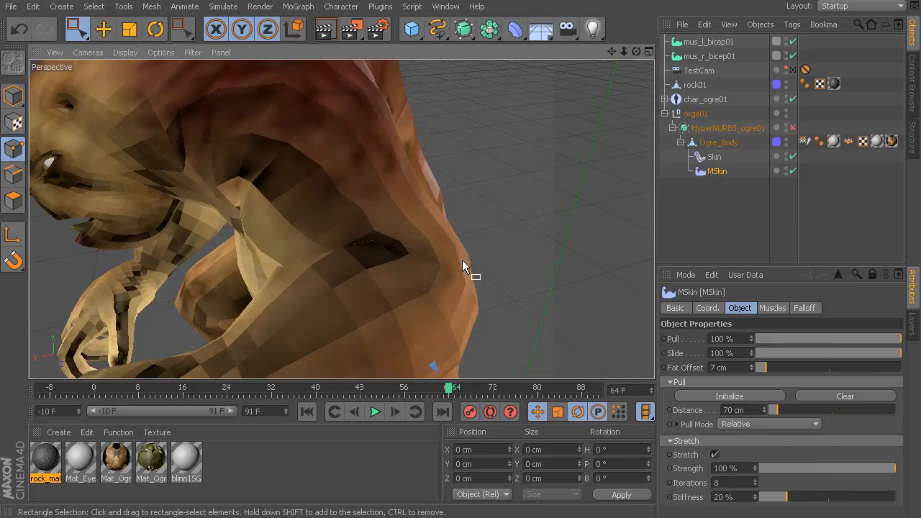
pyautogui.moveTo(464, 266); pyautogui.dragTo(386, 208)
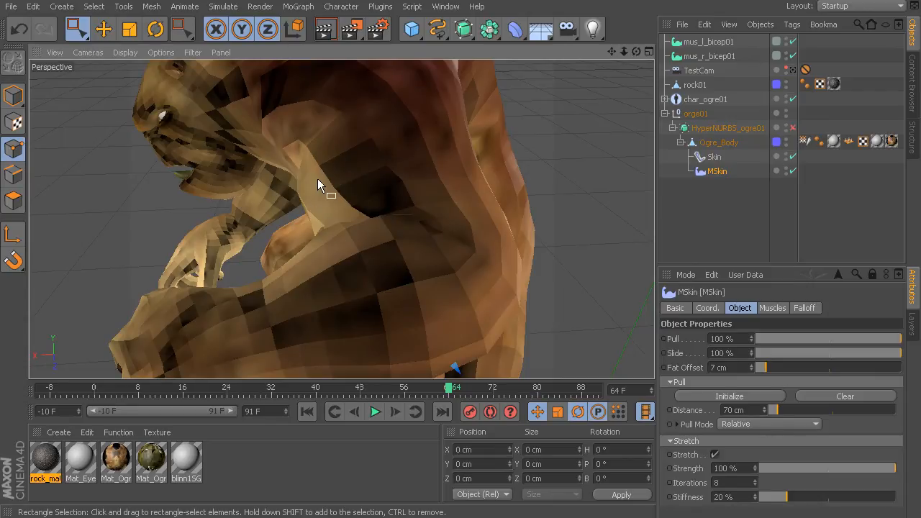
pyautogui.moveTo(397, 229)
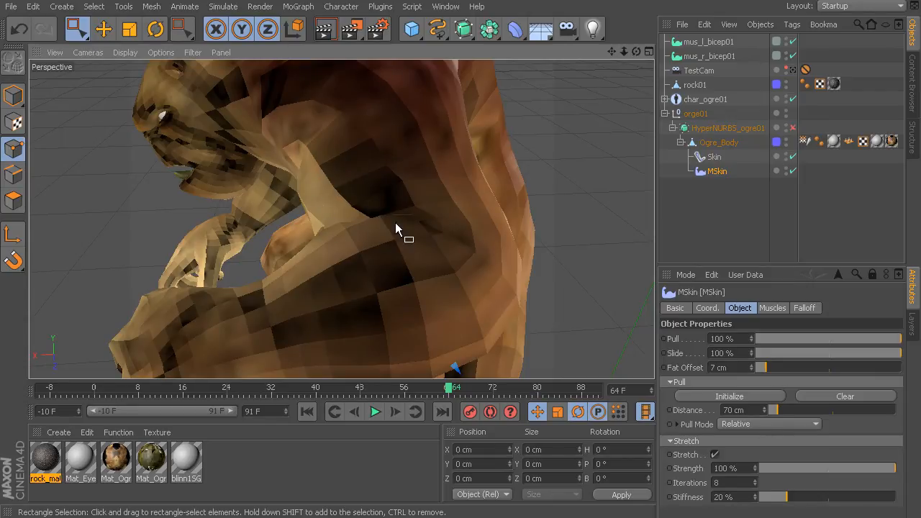
pyautogui.moveTo(338, 236)
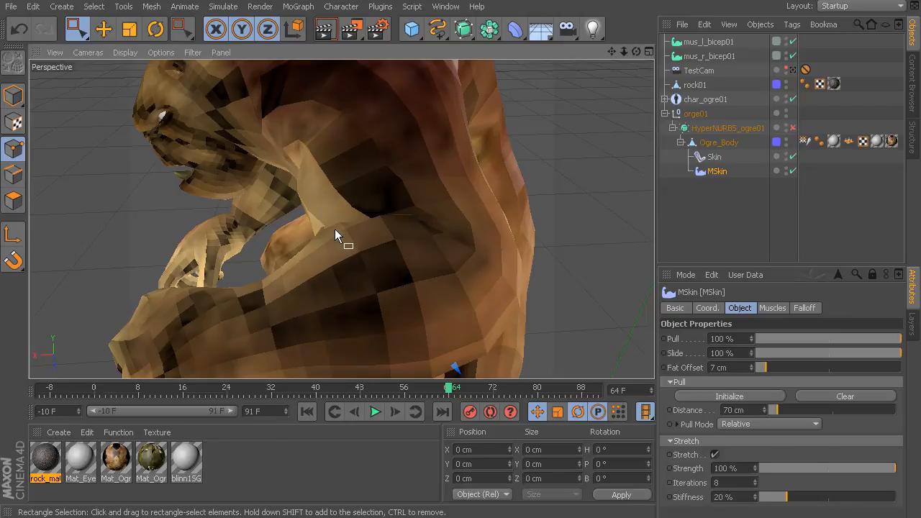
pyautogui.moveTo(357, 236)
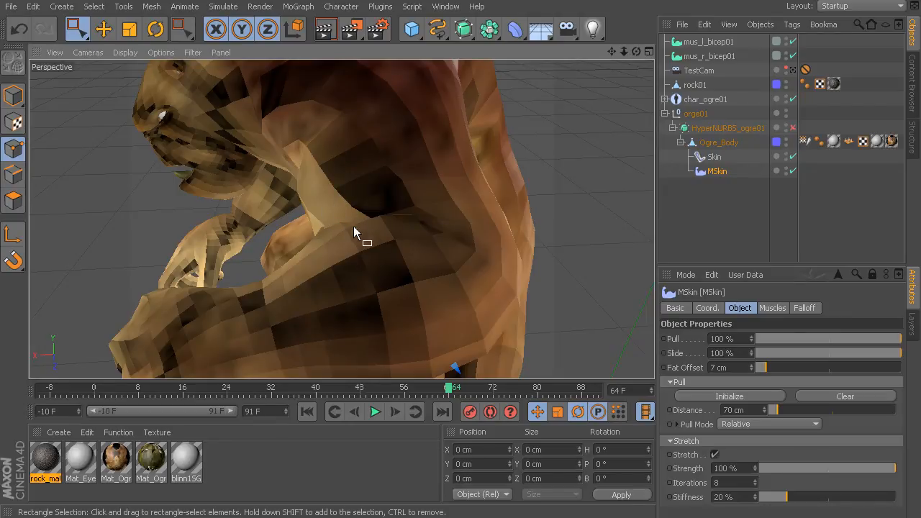
pyautogui.moveTo(353, 233); pyautogui.dragTo(276, 194)
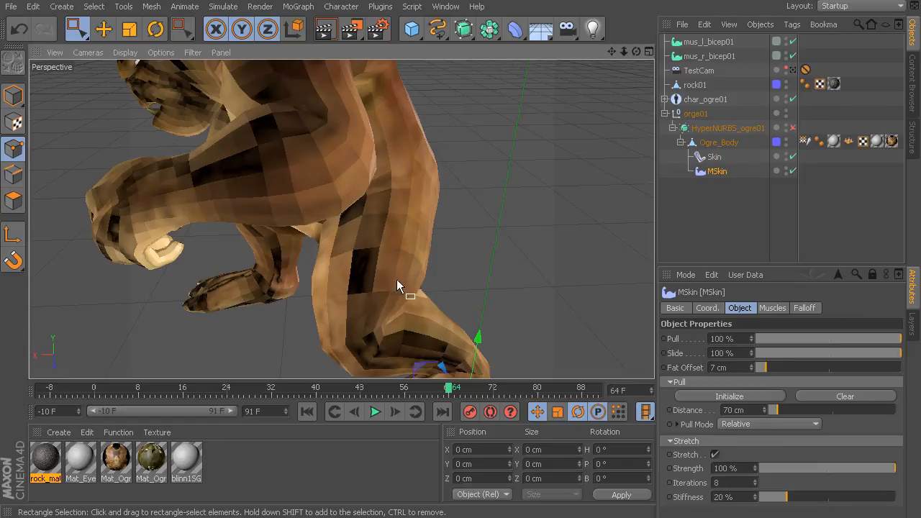
pyautogui.moveTo(345, 295)
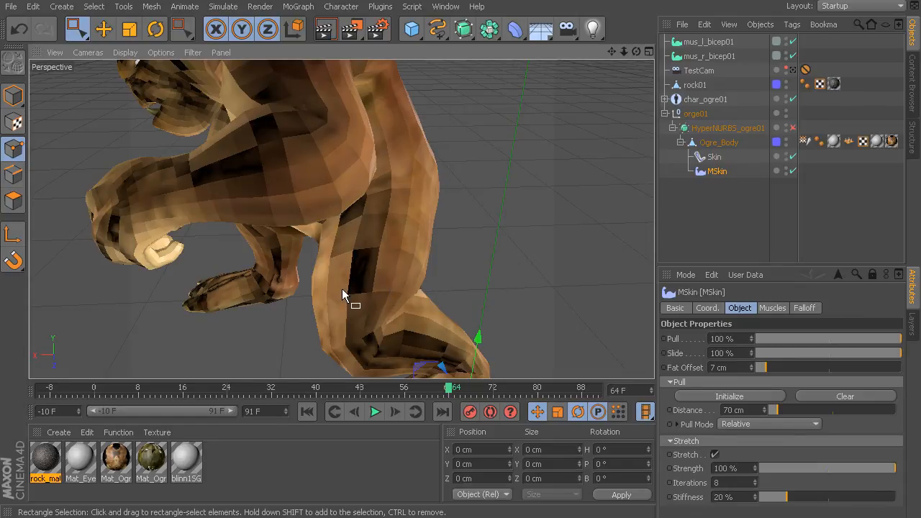
pyautogui.moveTo(344, 295); pyautogui.dragTo(382, 266)
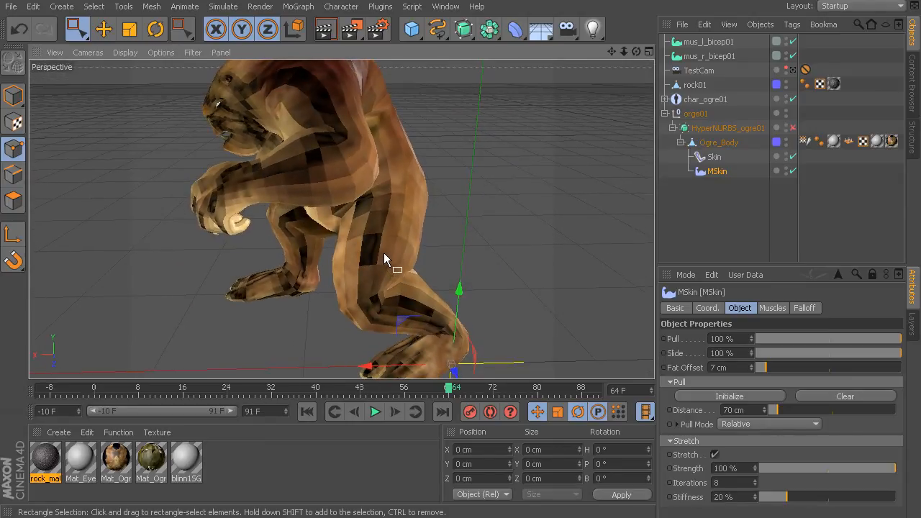
pyautogui.moveTo(423, 276)
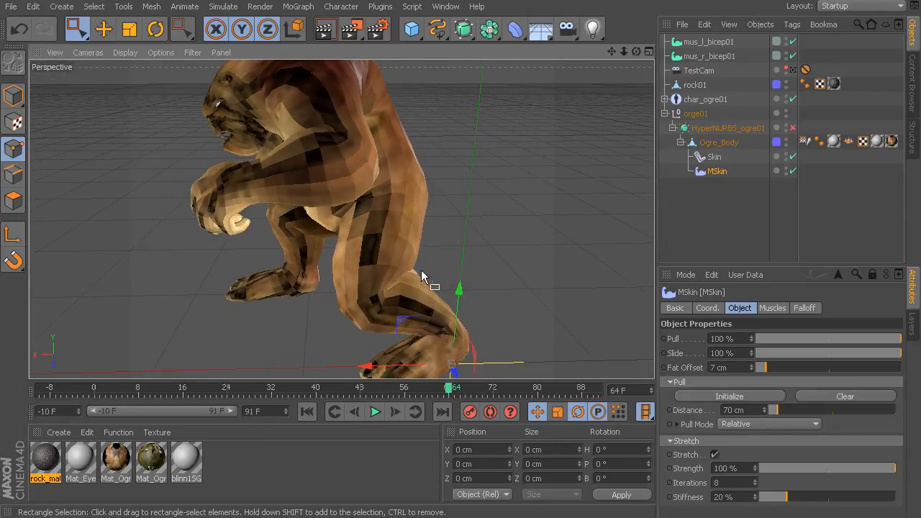
pyautogui.moveTo(394, 288)
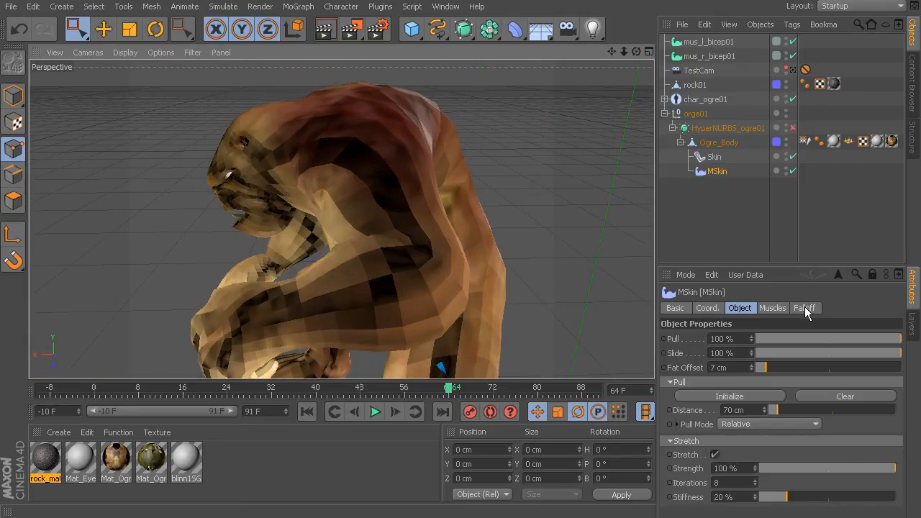
# Step: Set the MSkin falloff Scale and Weight both to 100%
pyautogui.click(803, 308)
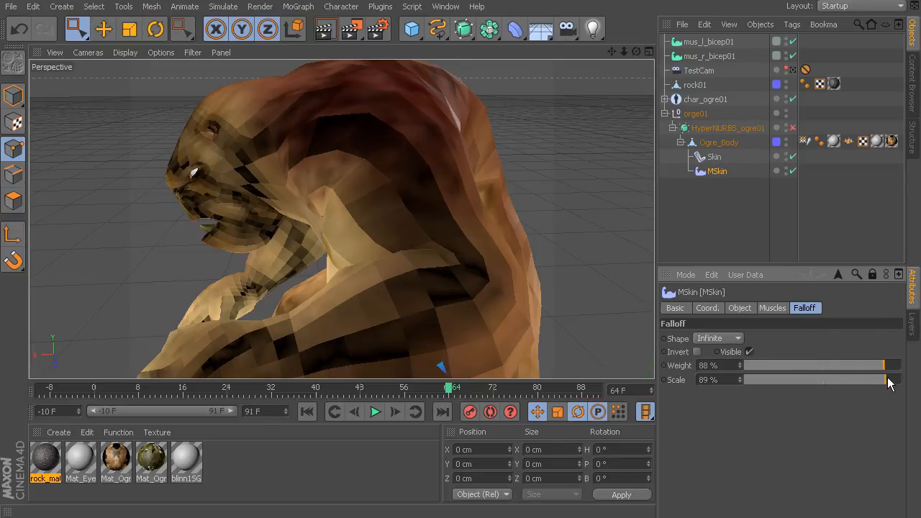
pyautogui.moveTo(880, 380); pyautogui.dragTo(895, 380)
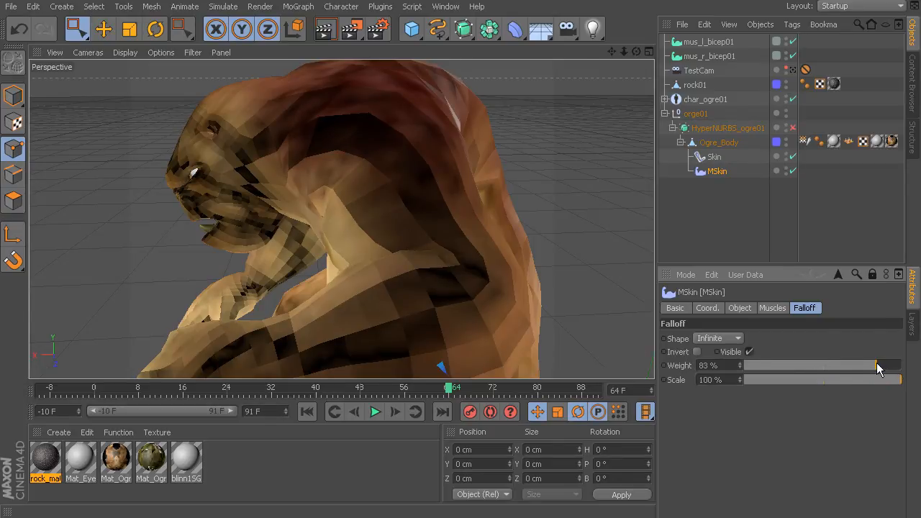
pyautogui.moveTo(880, 365); pyautogui.dragTo(899, 365)
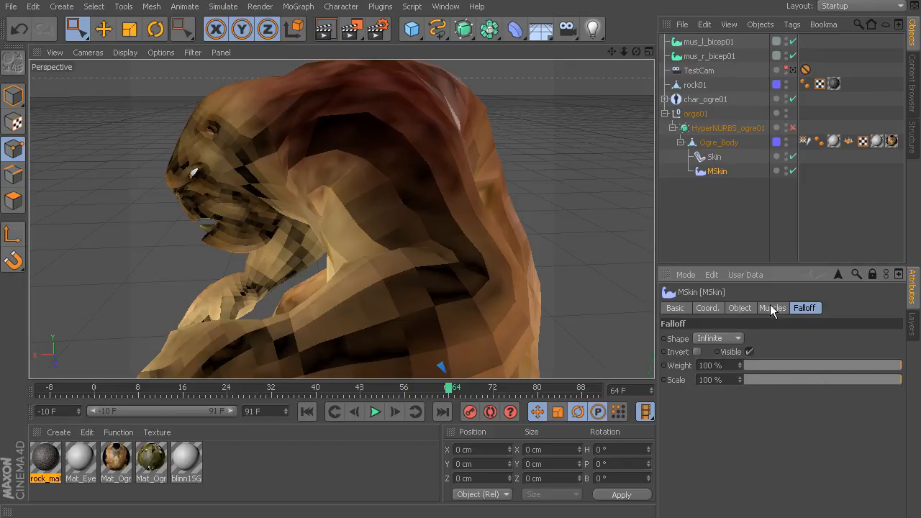
# Step: Return to the Object properties and orbit to view the ogre's face and back
pyautogui.click(740, 308)
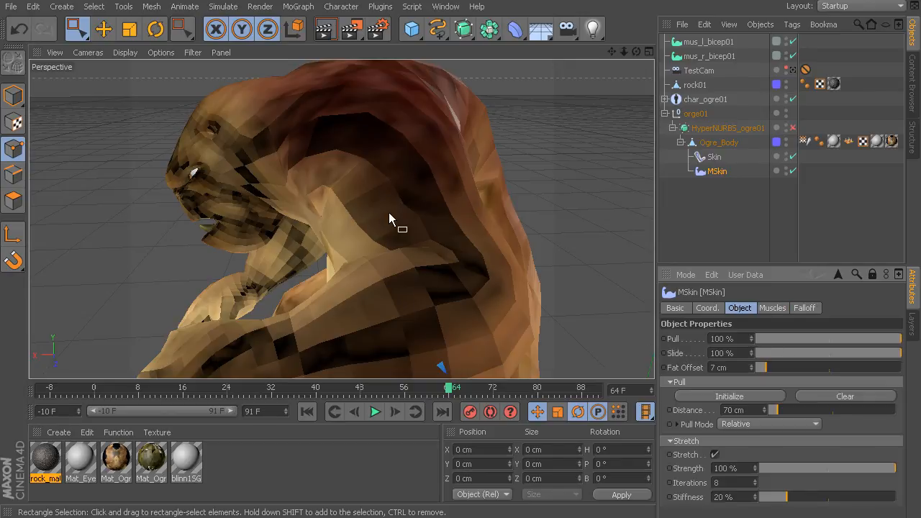
pyautogui.moveTo(391, 219); pyautogui.dragTo(333, 216)
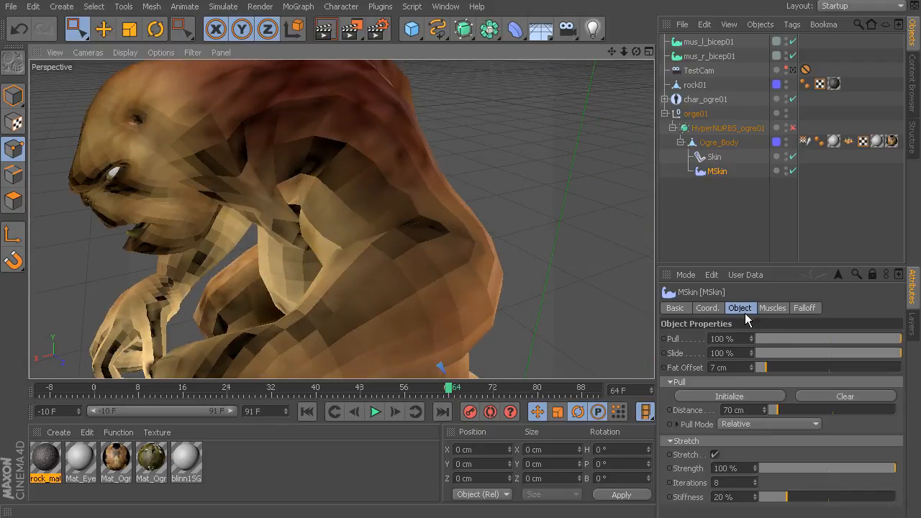
pyautogui.moveTo(777, 185)
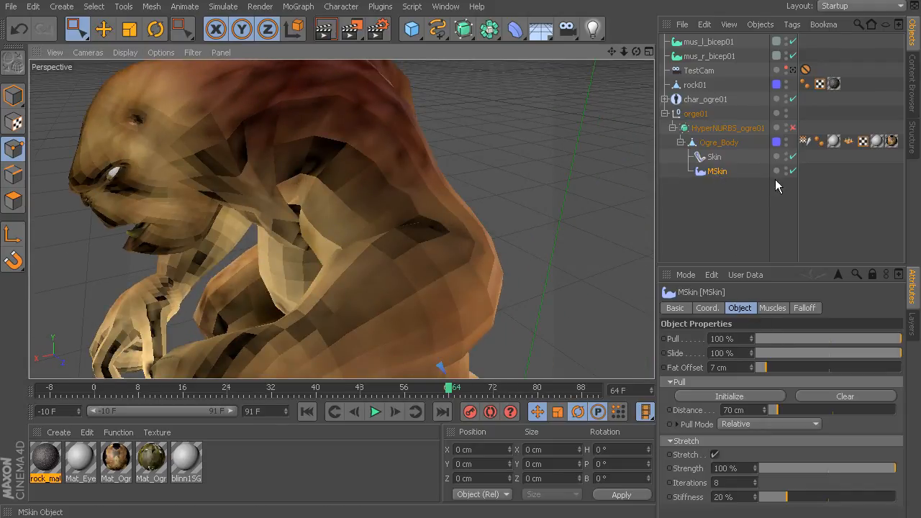
pyautogui.click(708, 40)
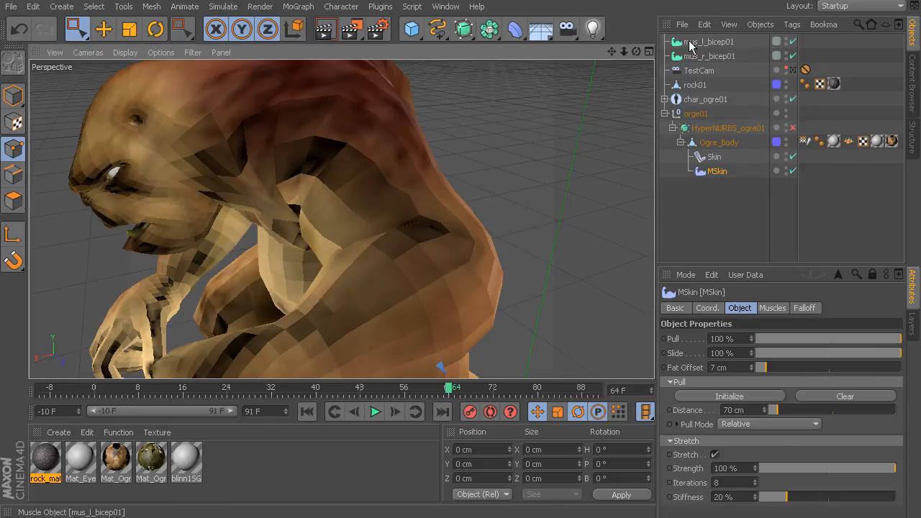
pyautogui.moveTo(694, 55)
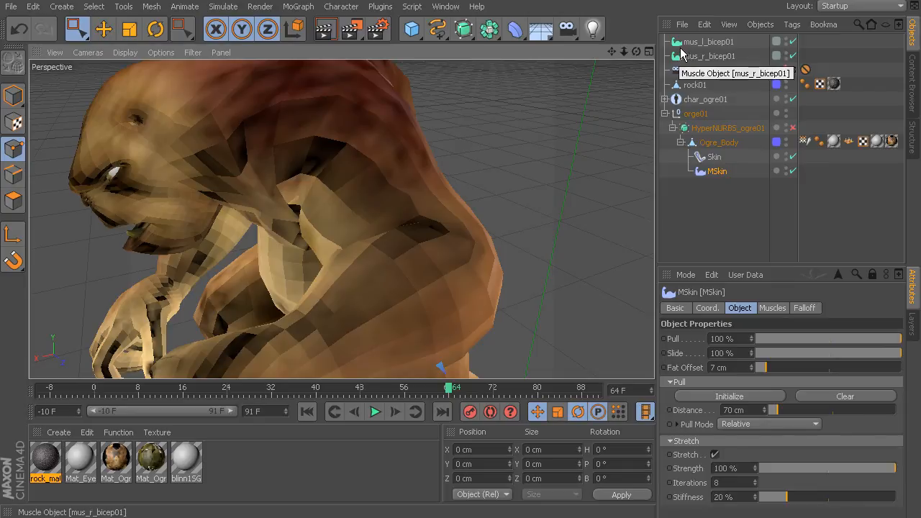
pyautogui.moveTo(677, 42)
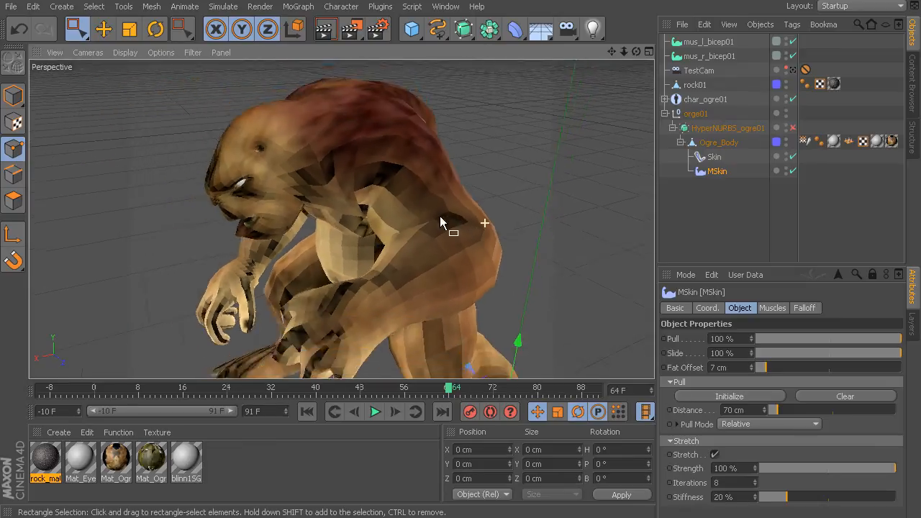
pyautogui.moveTo(440, 221); pyautogui.dragTo(397, 200)
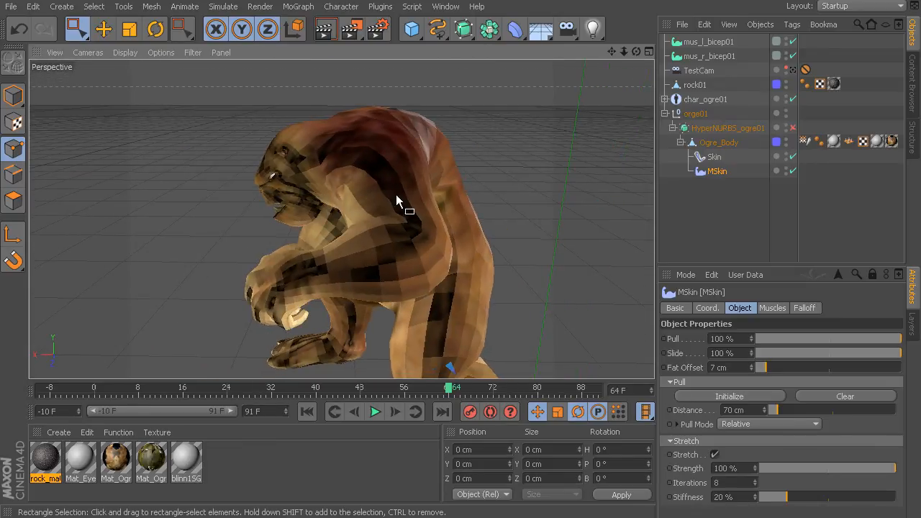
pyautogui.moveTo(622, 377)
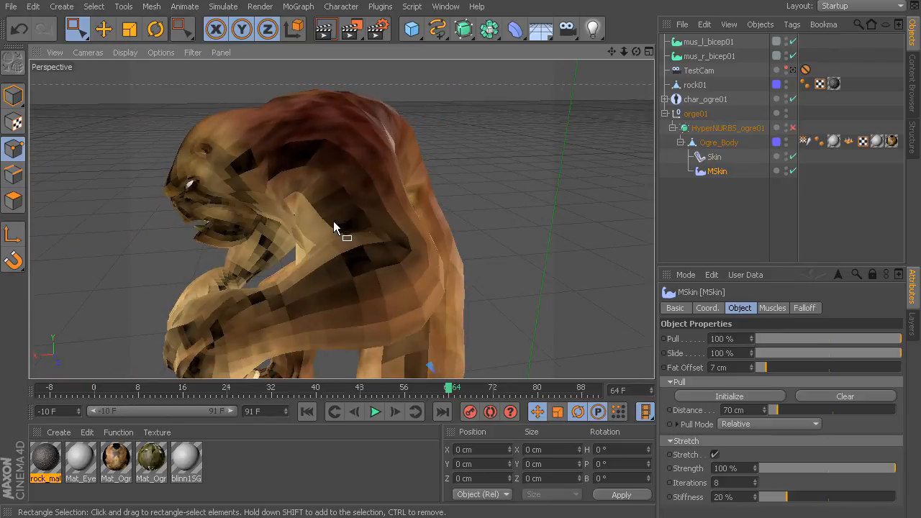
pyautogui.moveTo(338, 239)
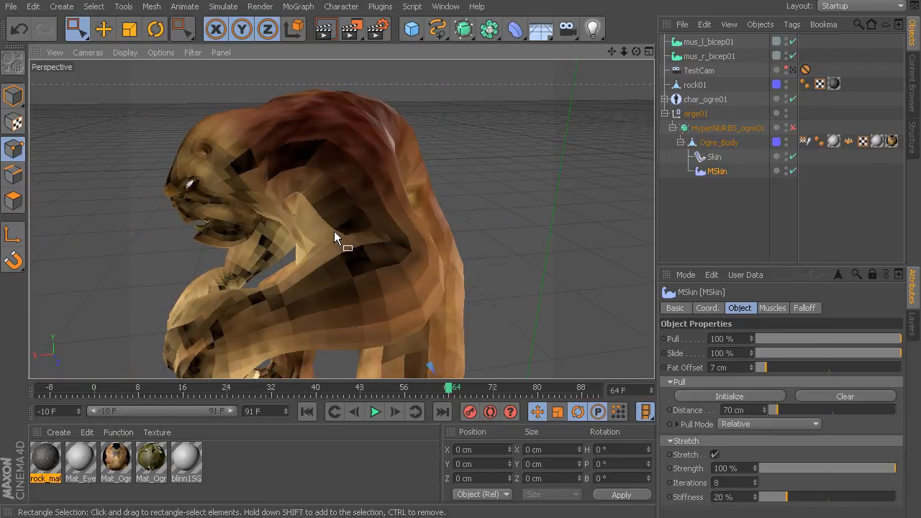